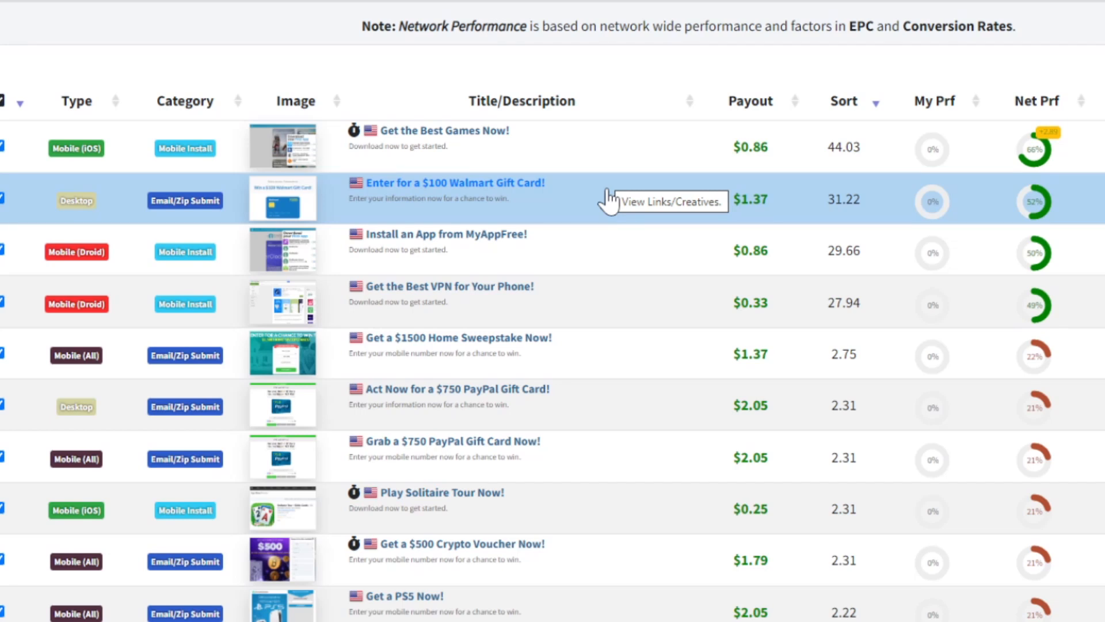
Step: Navigate from the CPAGrip home page into the account's My Offers list
left_click(28, 98)
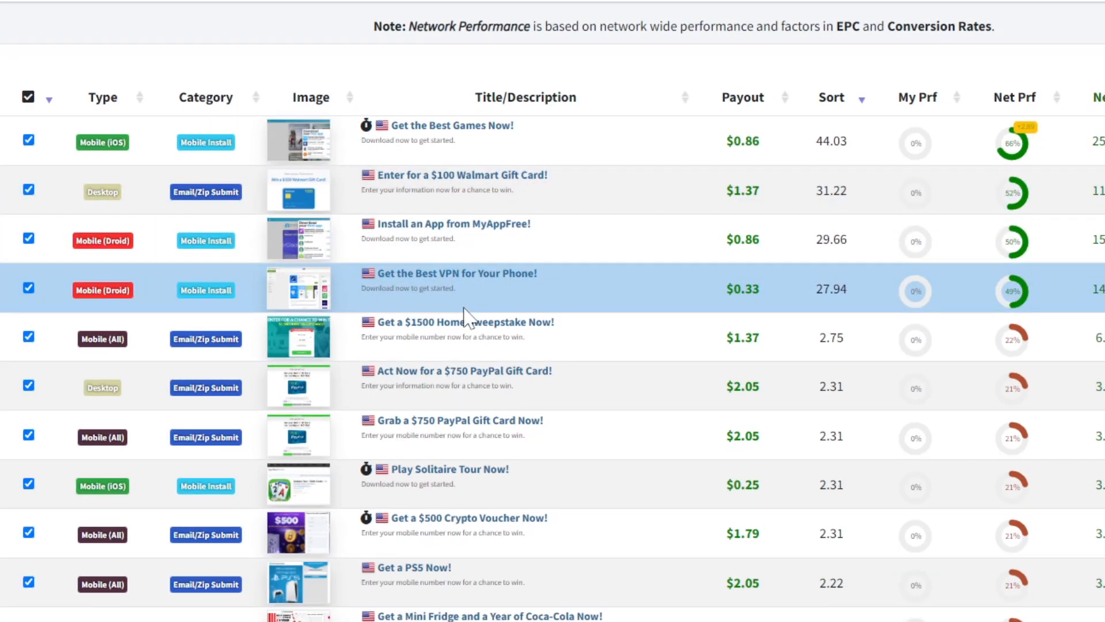
mouse_move(528, 380)
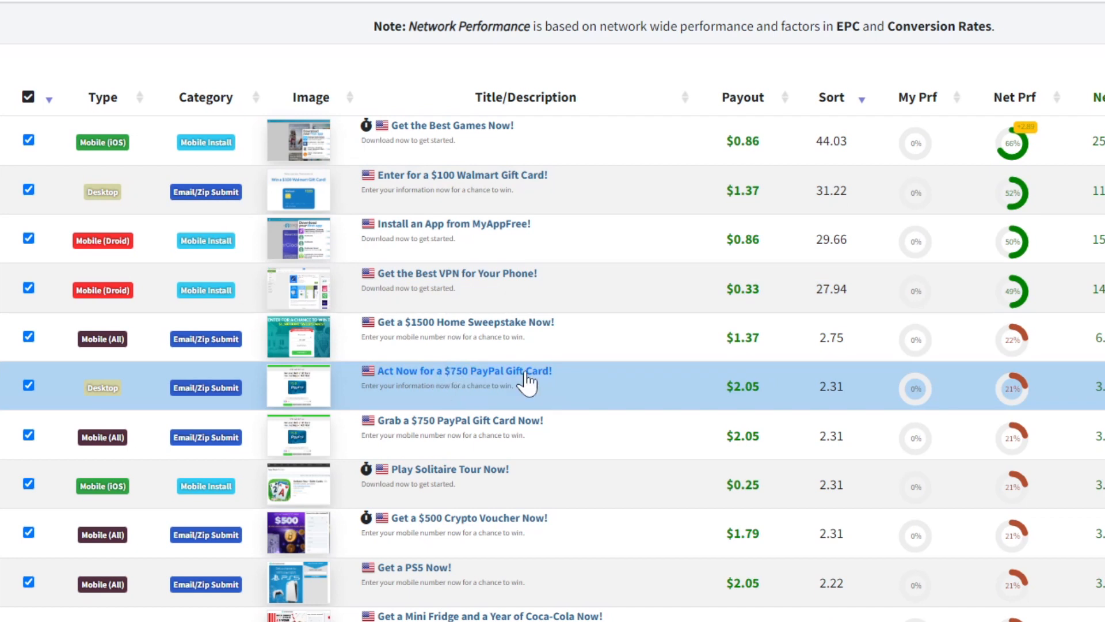
mouse_move(435, 199)
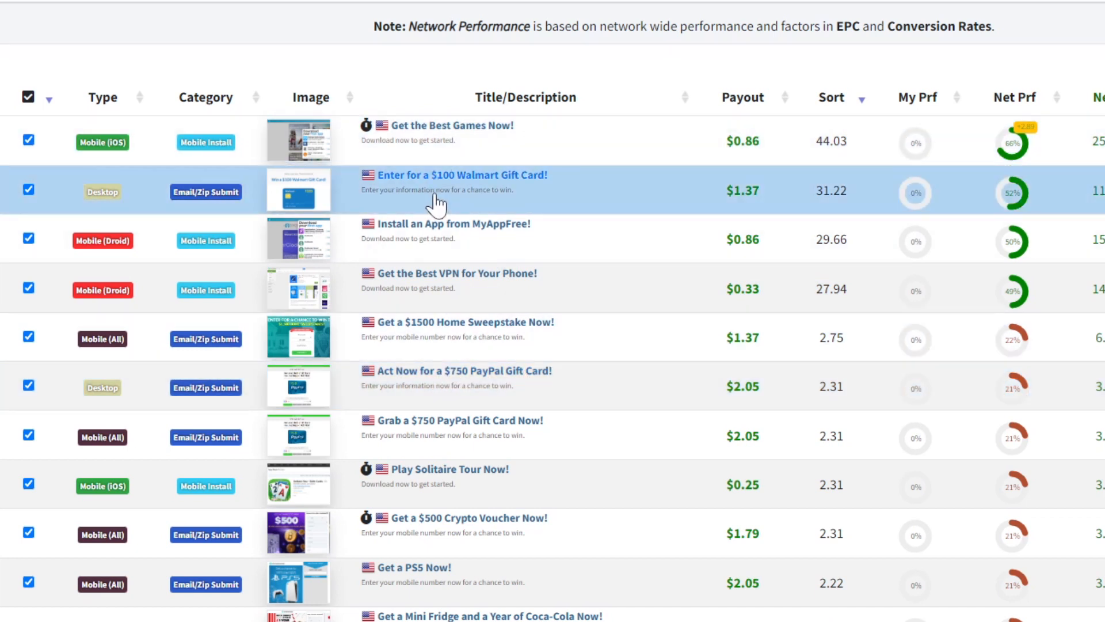
scroll("down", 3)
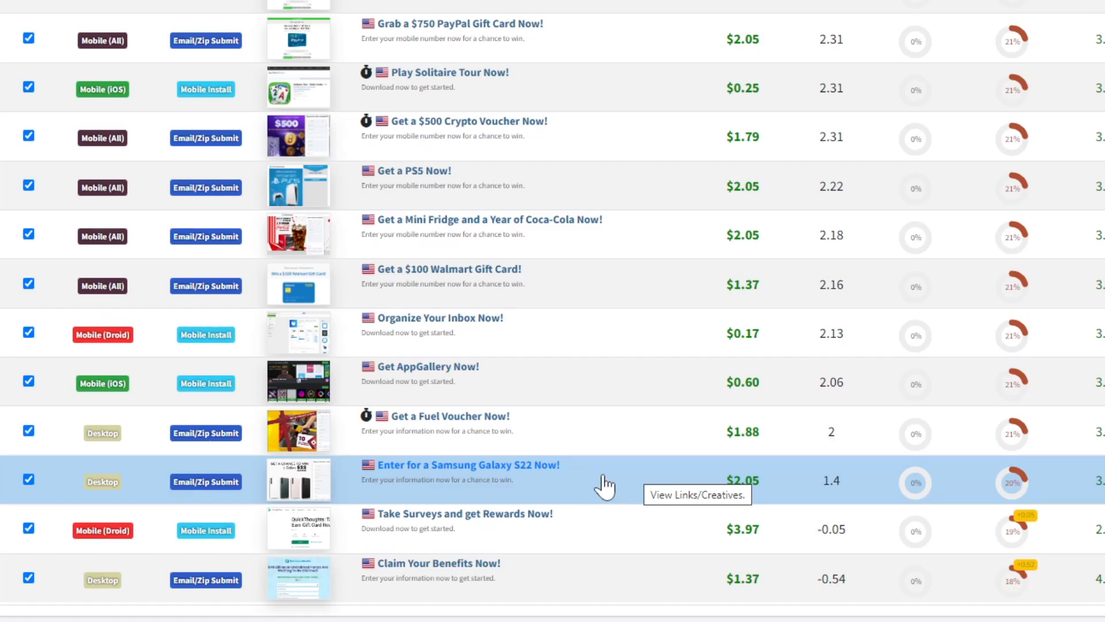
mouse_move(502, 477)
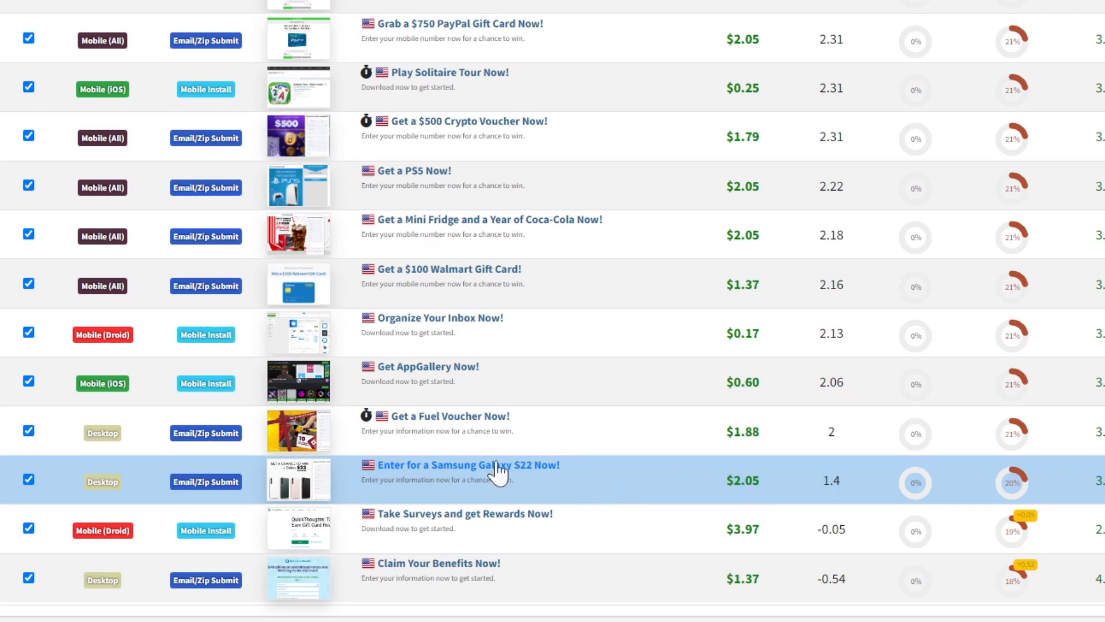
mouse_move(519, 223)
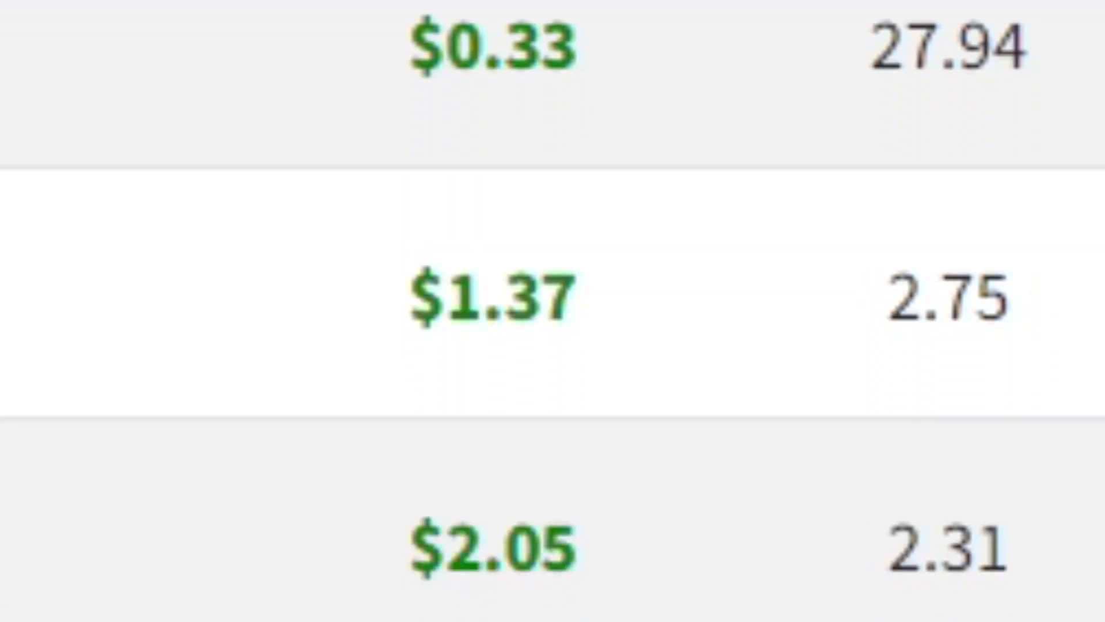
scroll("down", 3)
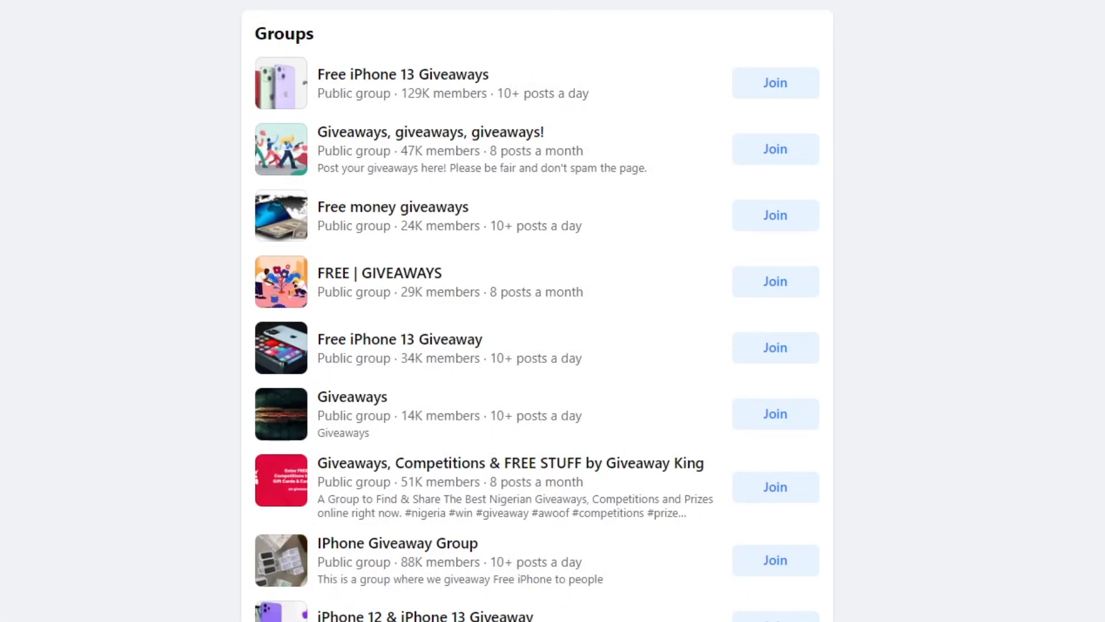
mouse_move(54, 248)
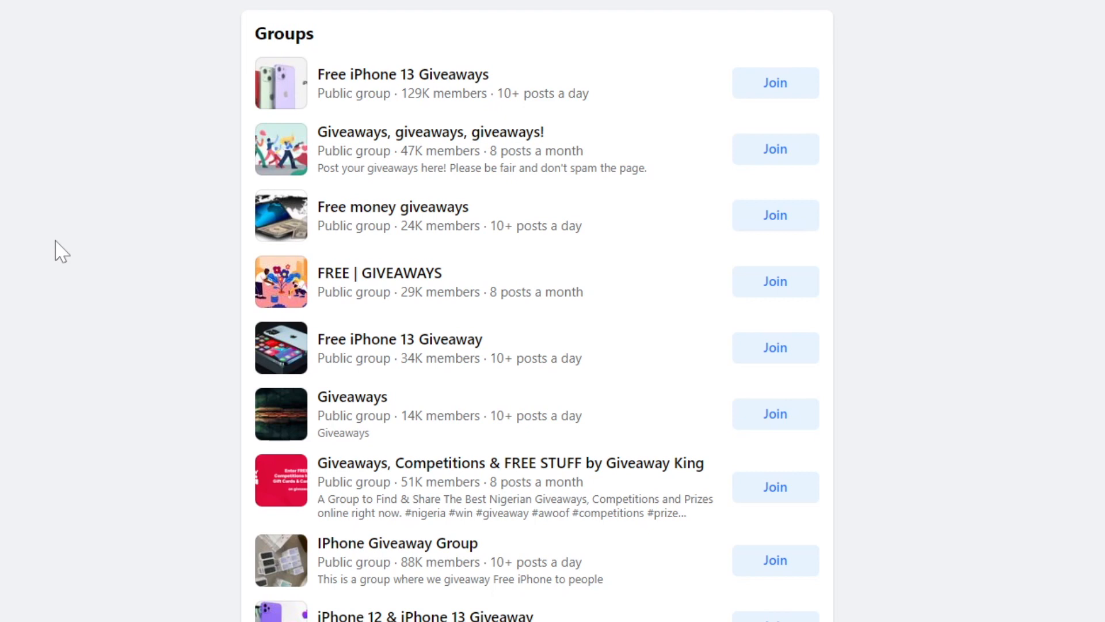
mouse_move(613, 65)
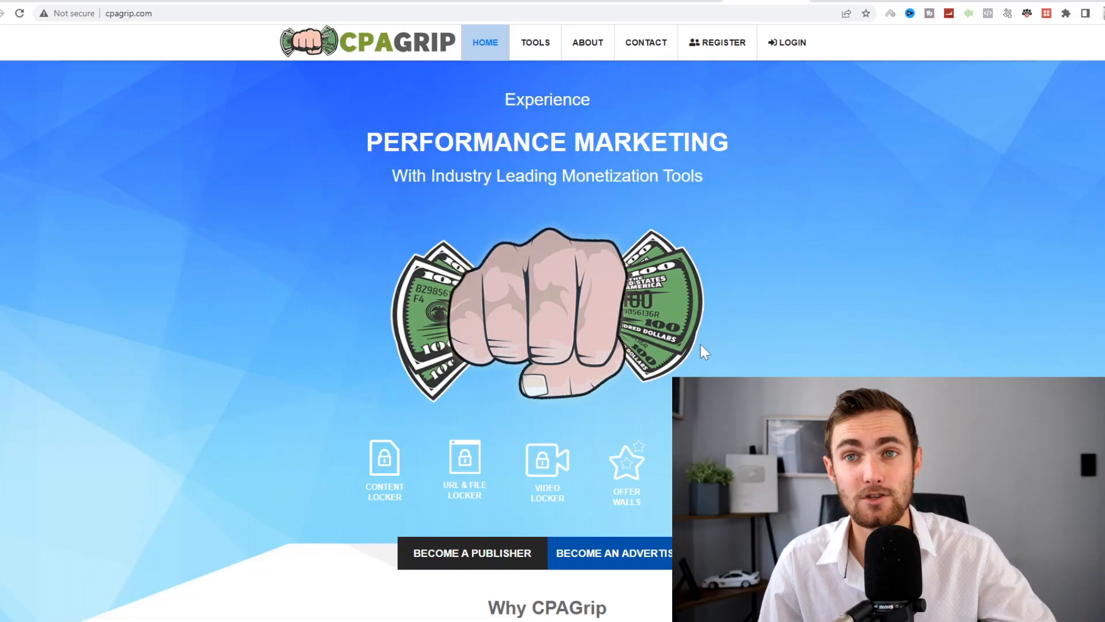
mouse_move(613, 299)
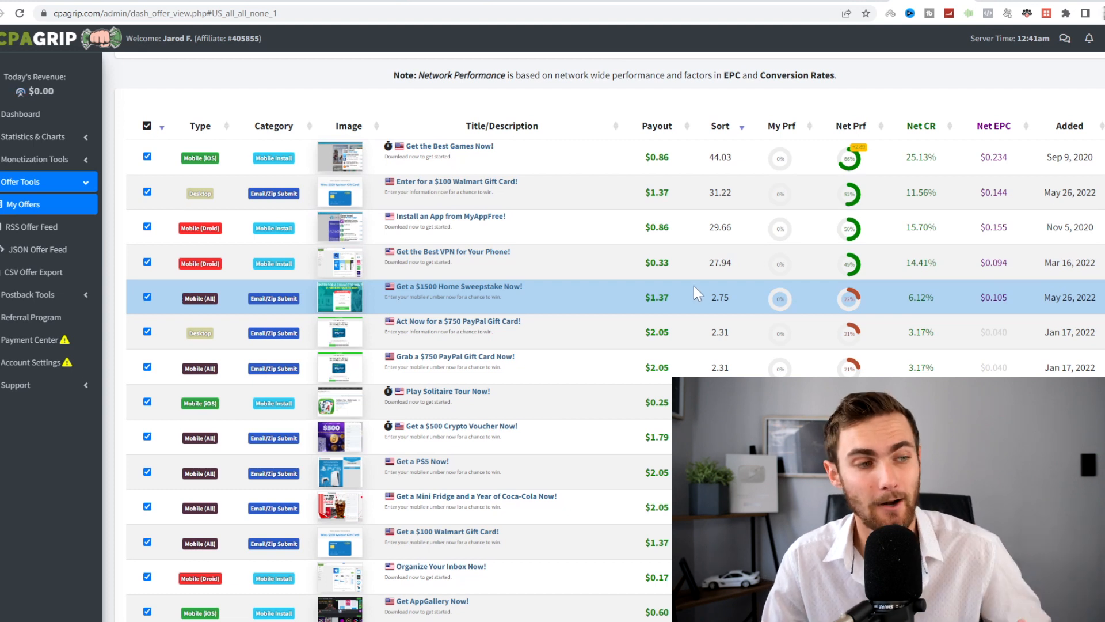
mouse_move(683, 339)
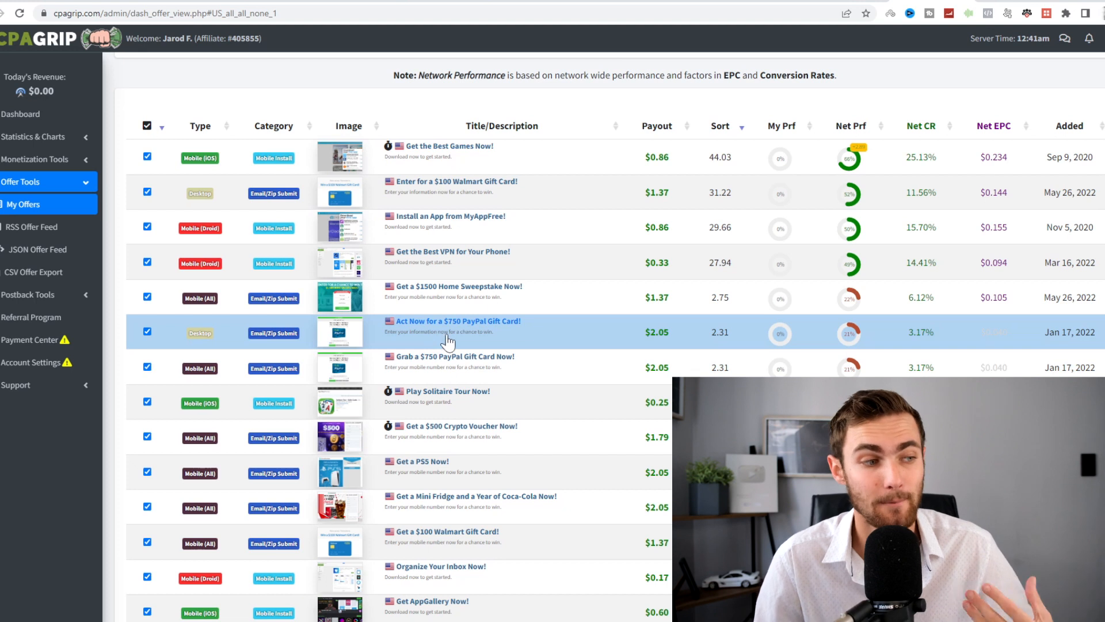
mouse_move(448, 340)
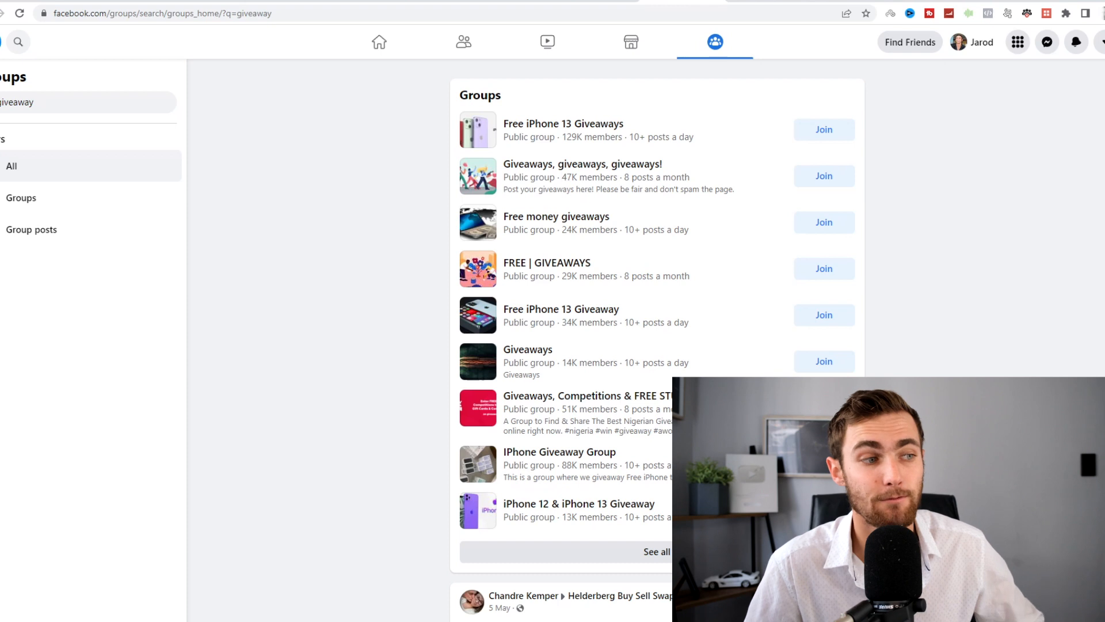
double_click(570, 230)
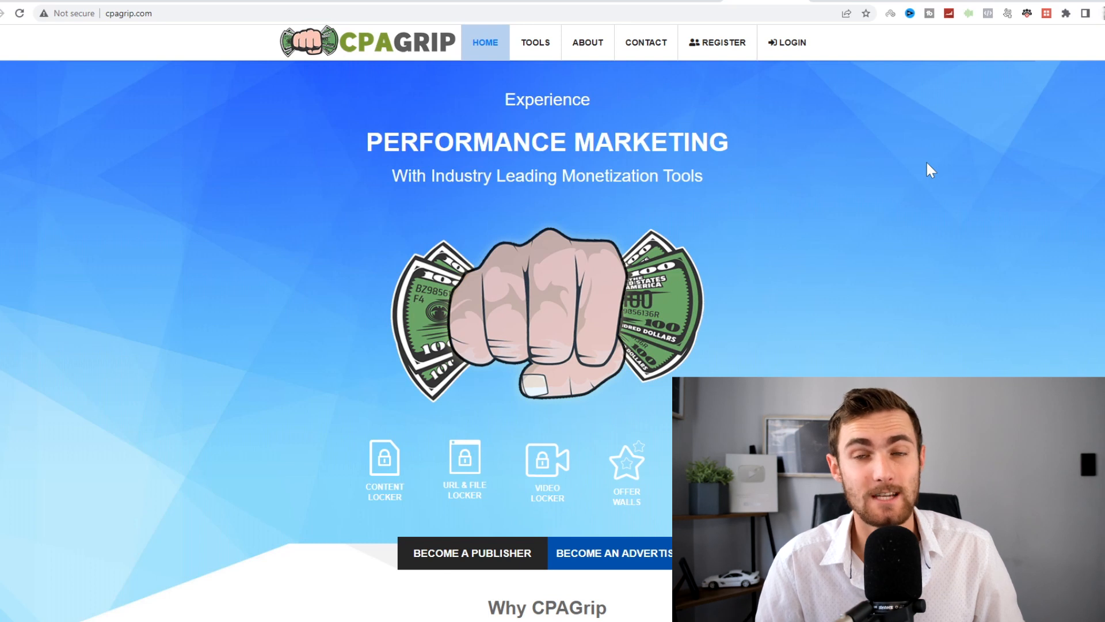
mouse_move(747, 209)
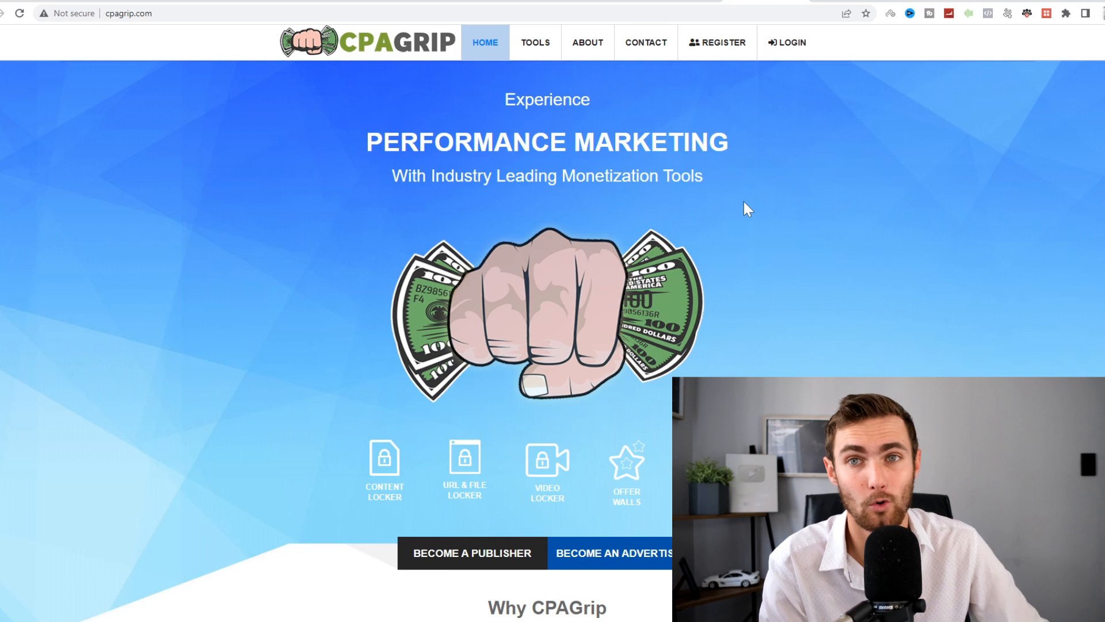
mouse_move(909, 140)
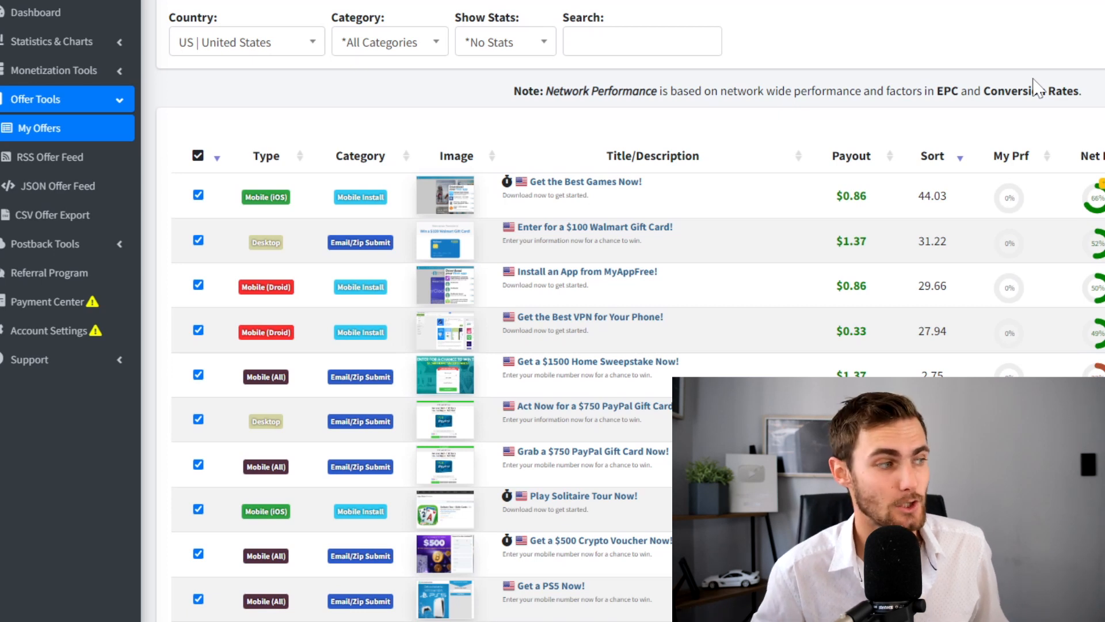
mouse_move(46, 157)
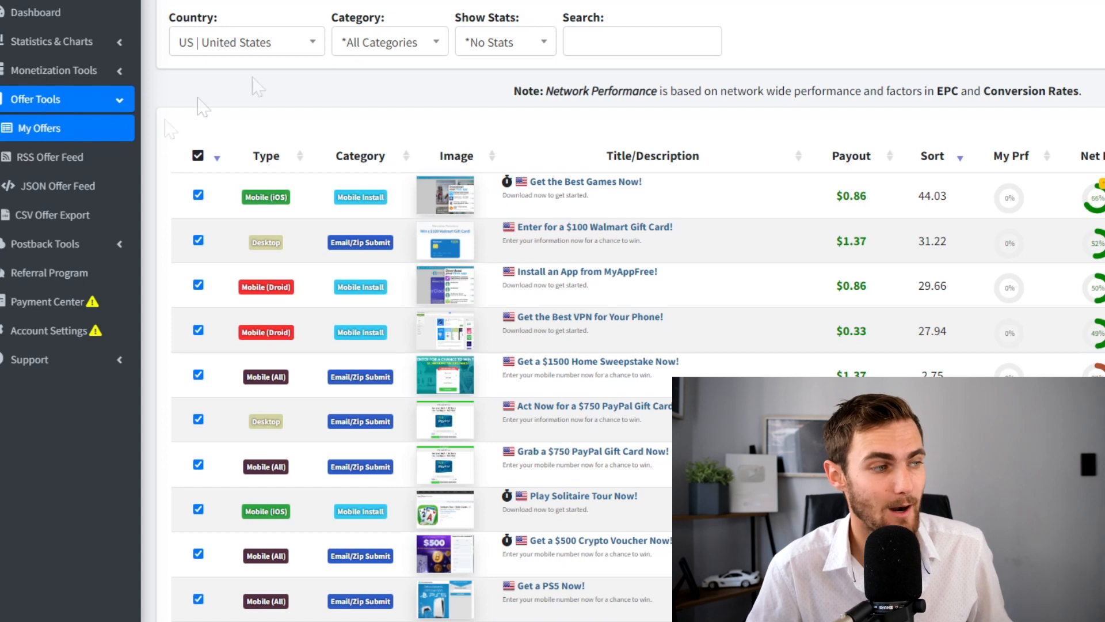
left_click(246, 42)
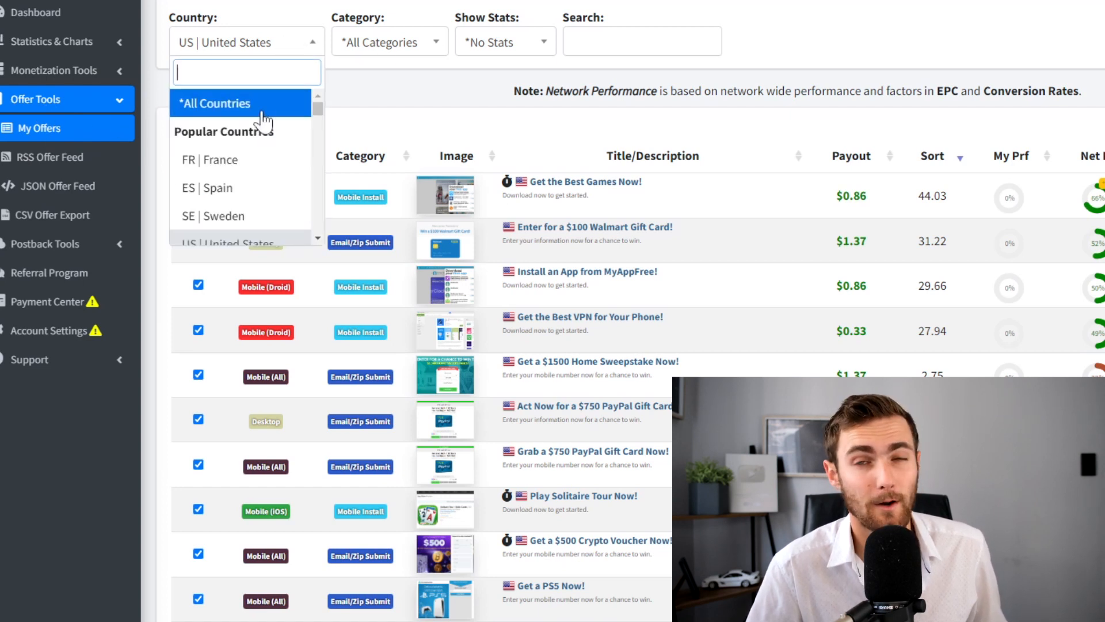
left_click(214, 103)
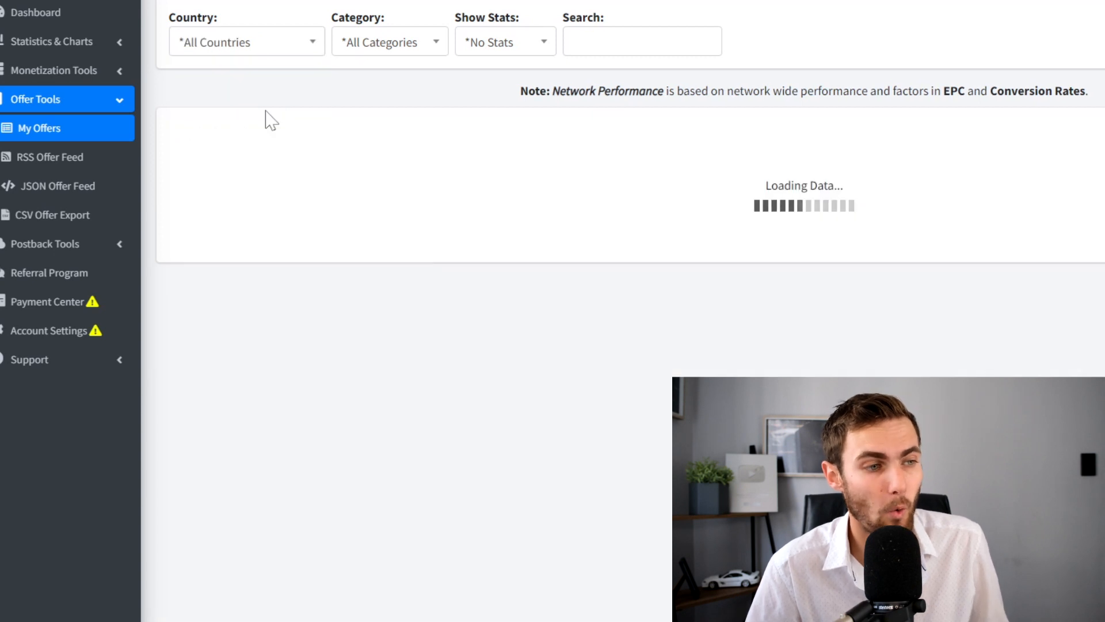
mouse_move(658, 299)
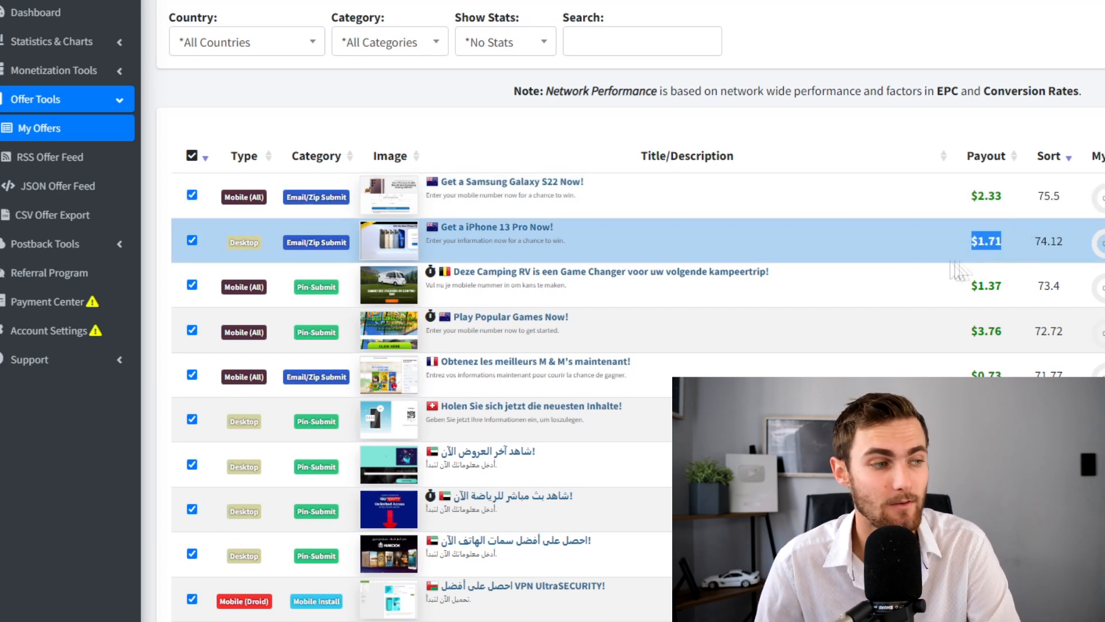
mouse_move(949, 196)
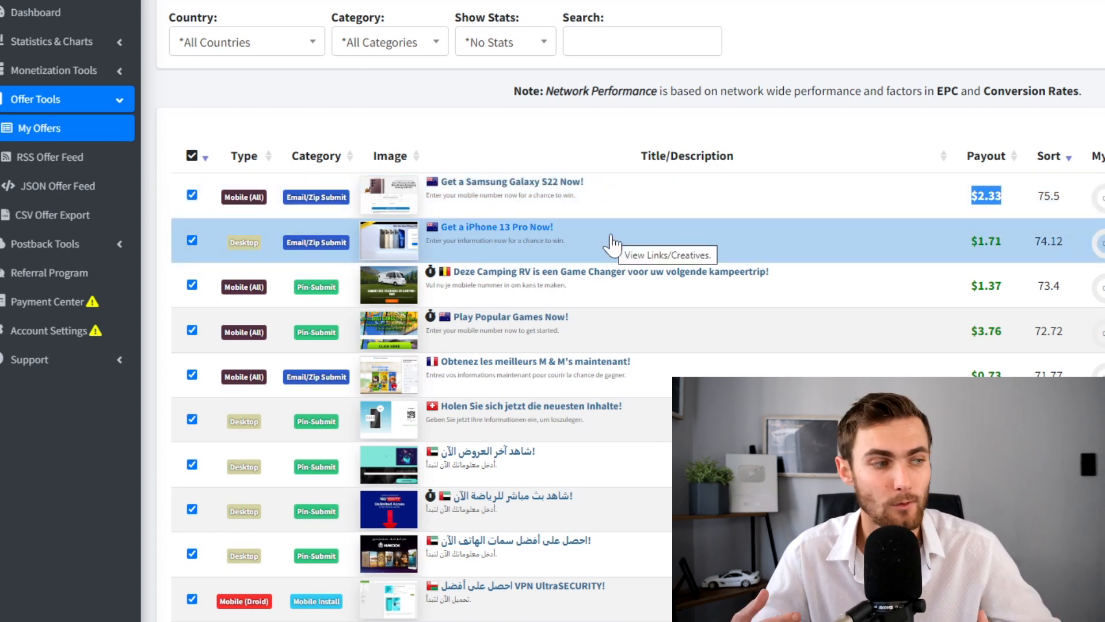
Step: Copy the iPhone 13 Pro offer's tracking link from its details popup, then dismiss it
left_click(497, 227)
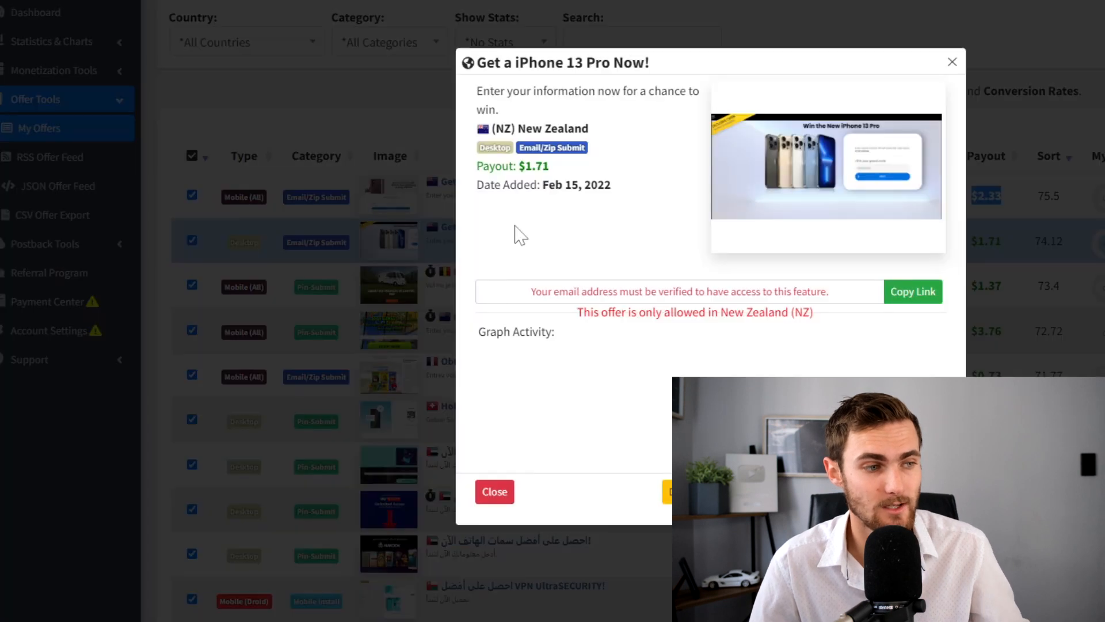
left_click(913, 291)
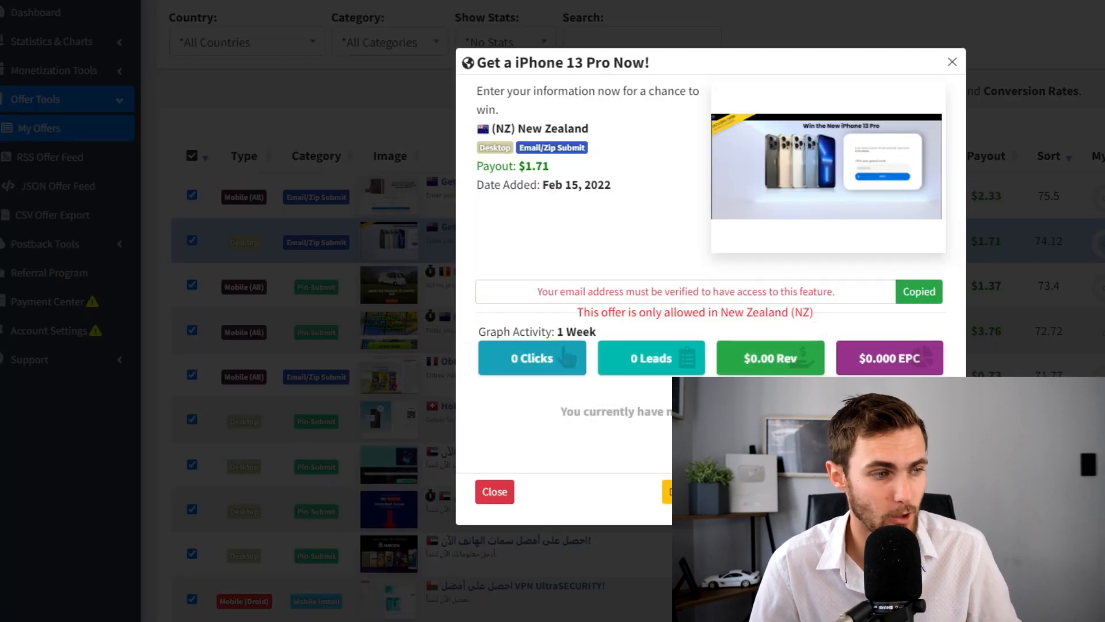
left_click(494, 491)
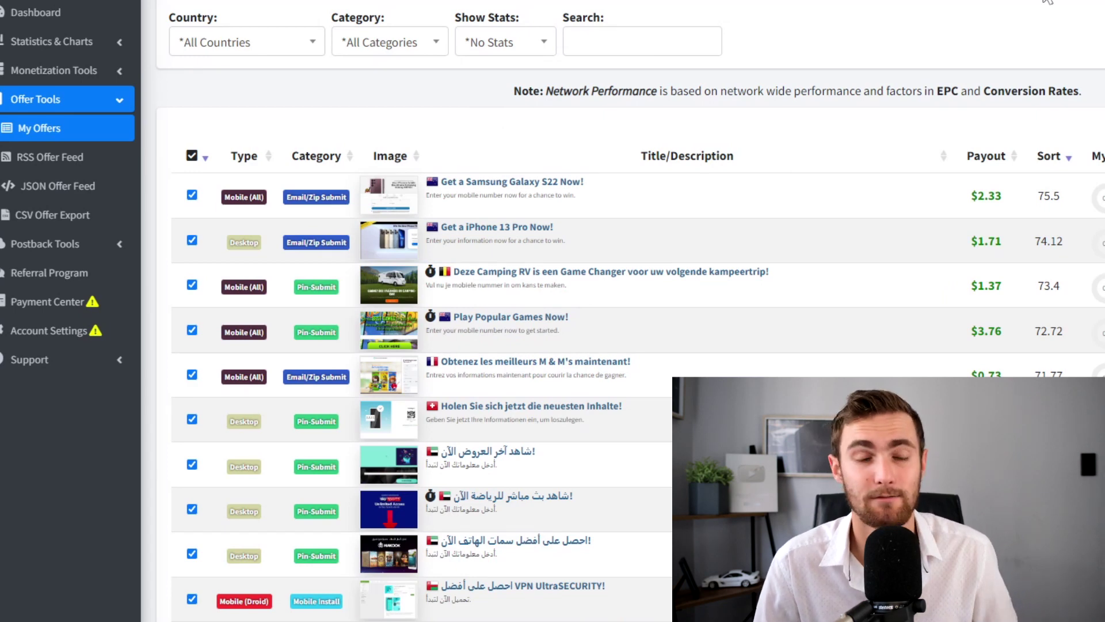
left_click(495, 227)
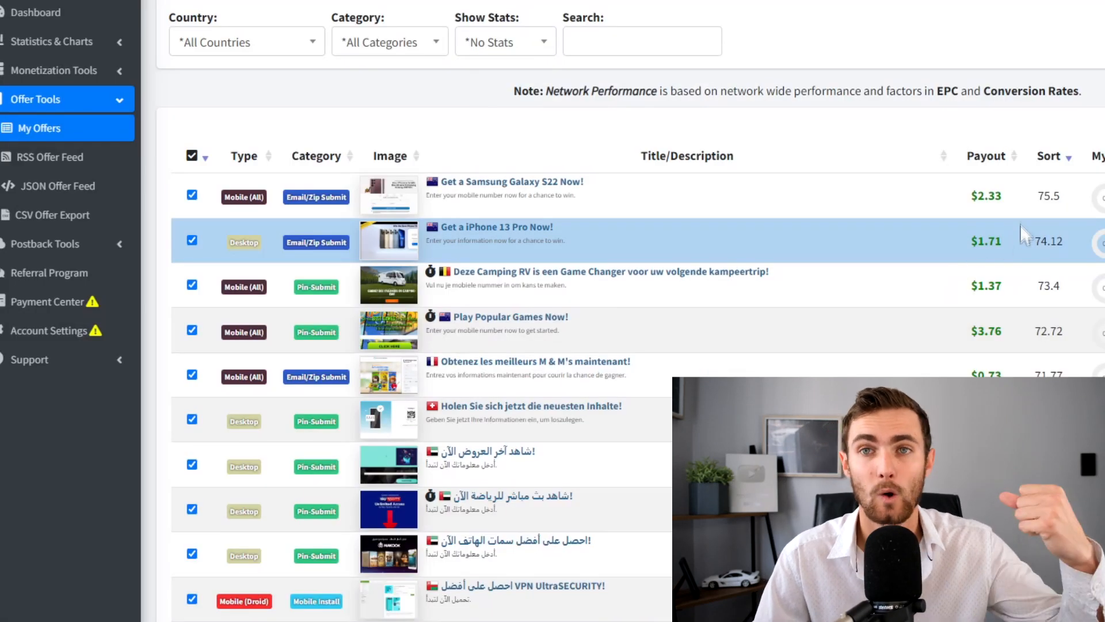
mouse_move(1008, 270)
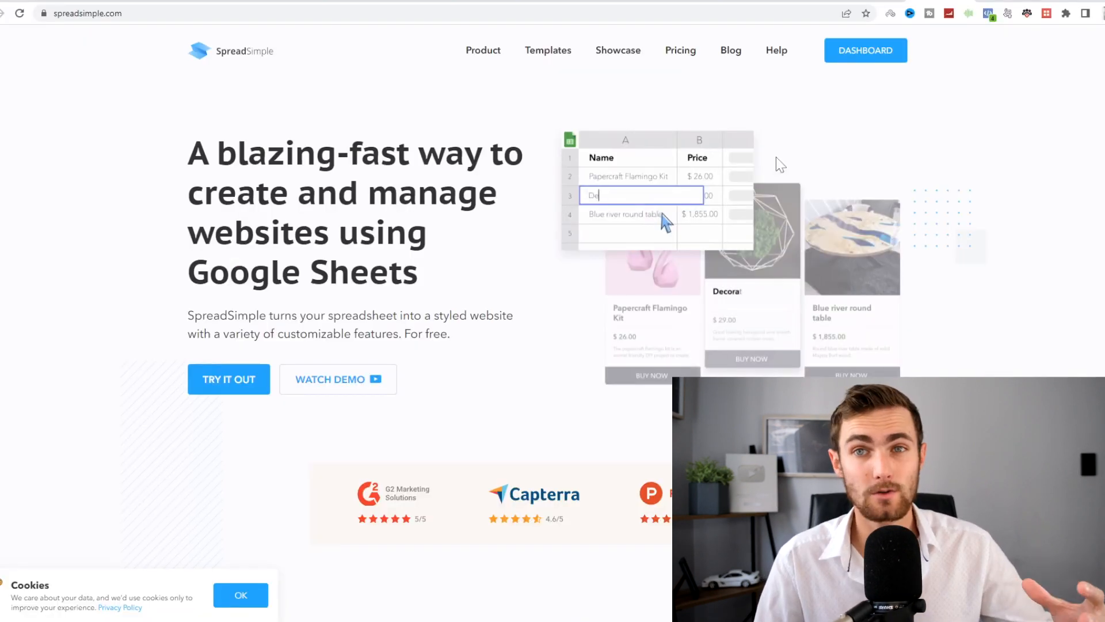
Step: Enter the search text 'Decoration for the wall with moss' while bringing up SpreadSimple
type("Decoration for the wall with moss")
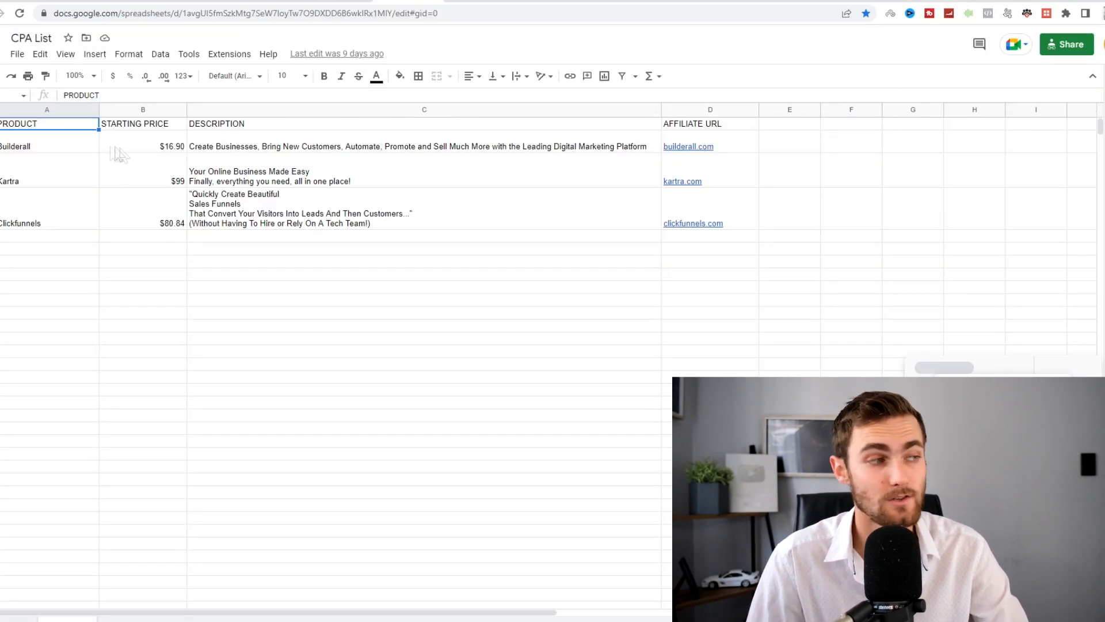
Step: Switch to the new giveaway spreadsheet with GIVEAWAY TYPE, REQUIREMENT, DESCRIPTION, LINK headers
key("Delete")
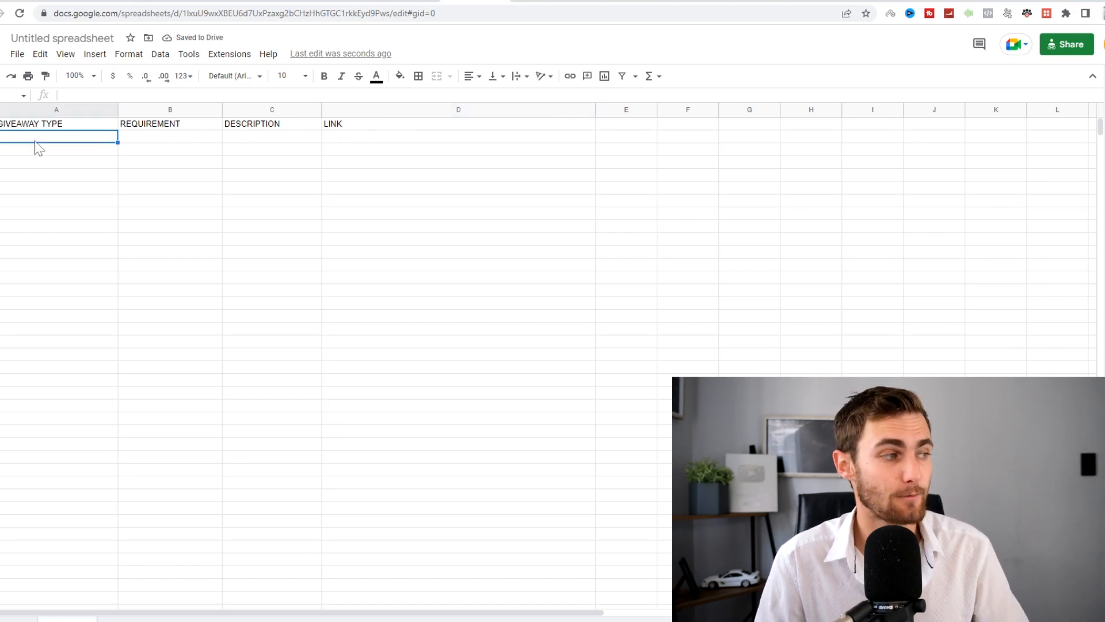
Step: Enter 'Samsung Galaxy S22 Sweepstake' in A2 and 'iPhone 13 Pro Sweepstake' in A3
type("Samsung Galaxy S22")
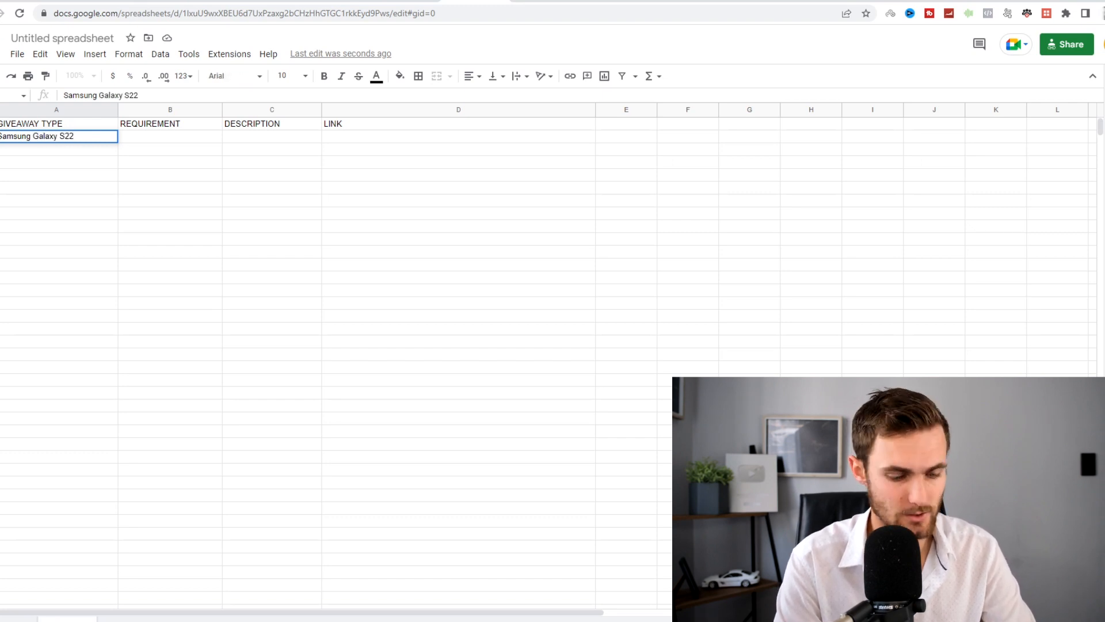
type("Sweepstake")
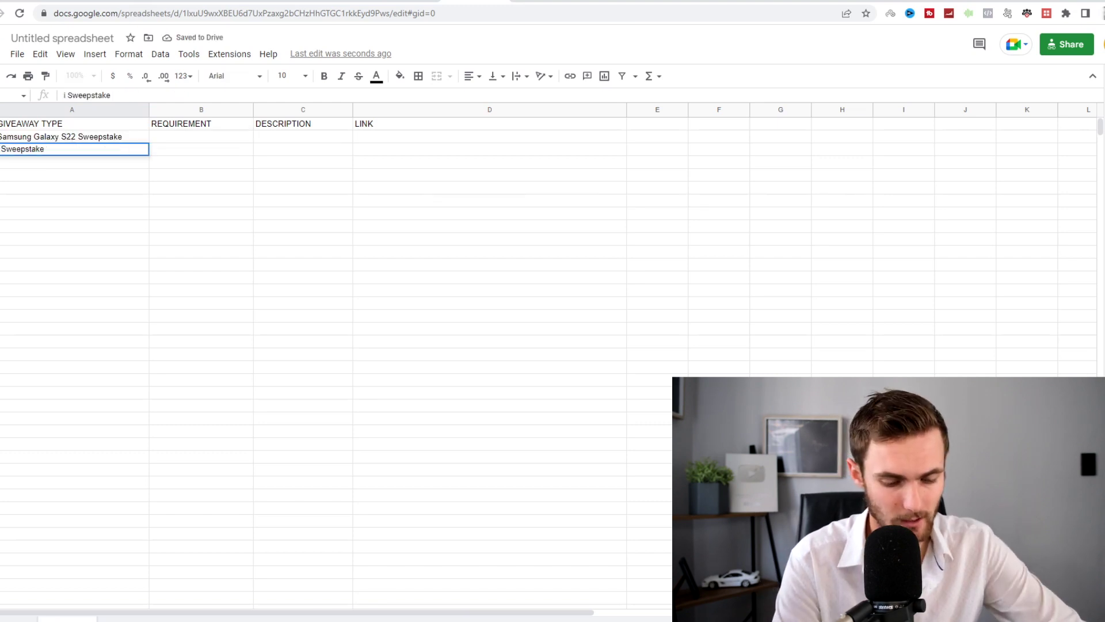
type("iPhone 13 Pro")
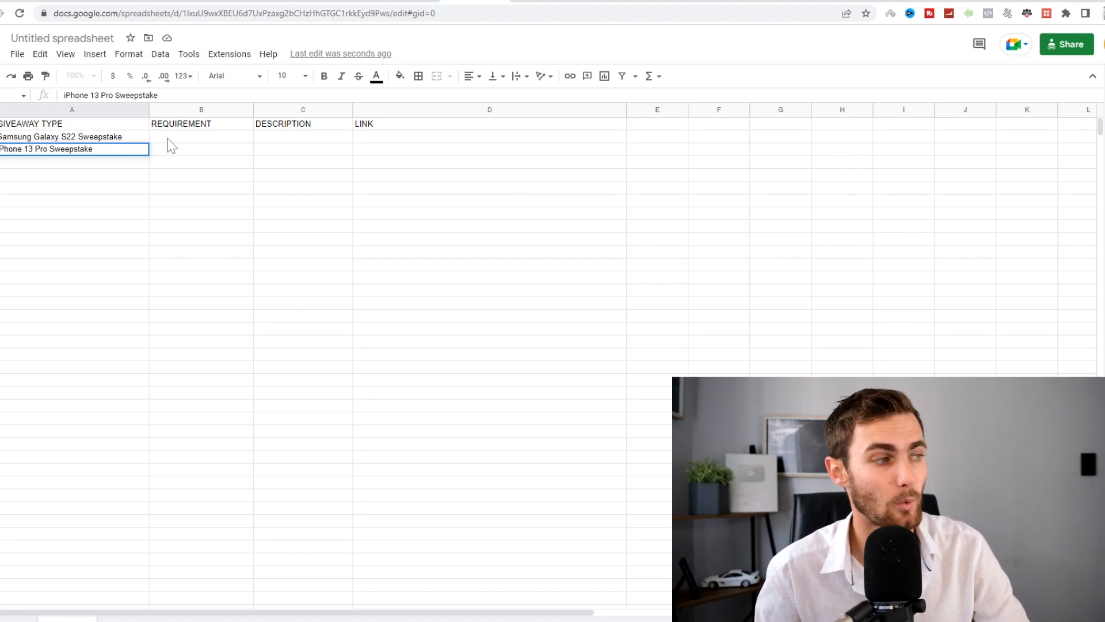
Step: Fill 'Enter Name & Email' as the requirement in B2 and B3
type("Enter N")
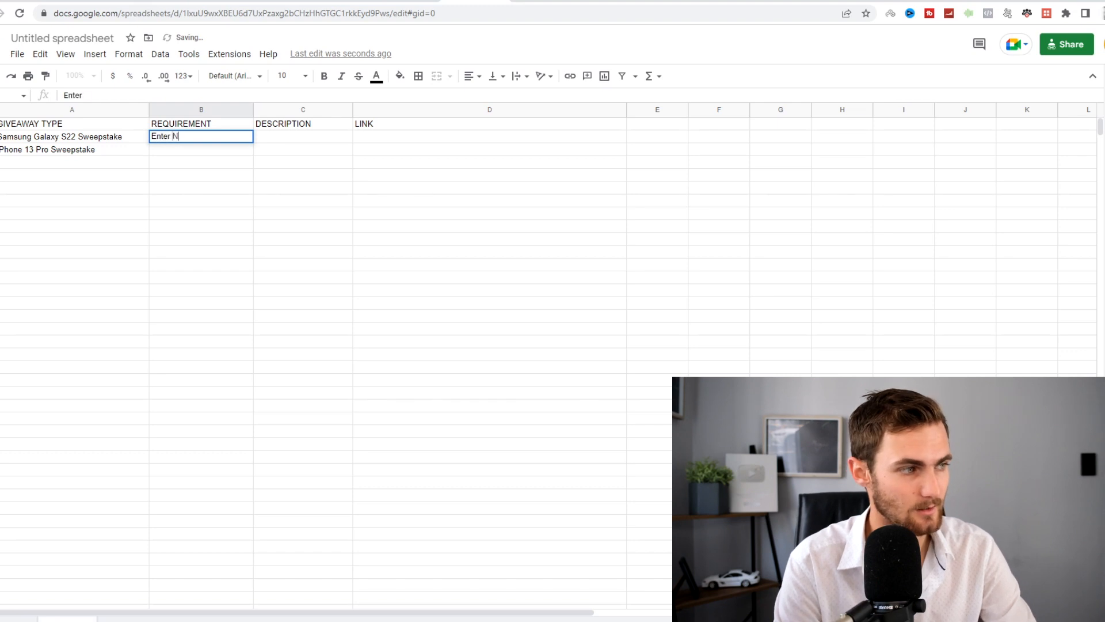
type("ame & Email")
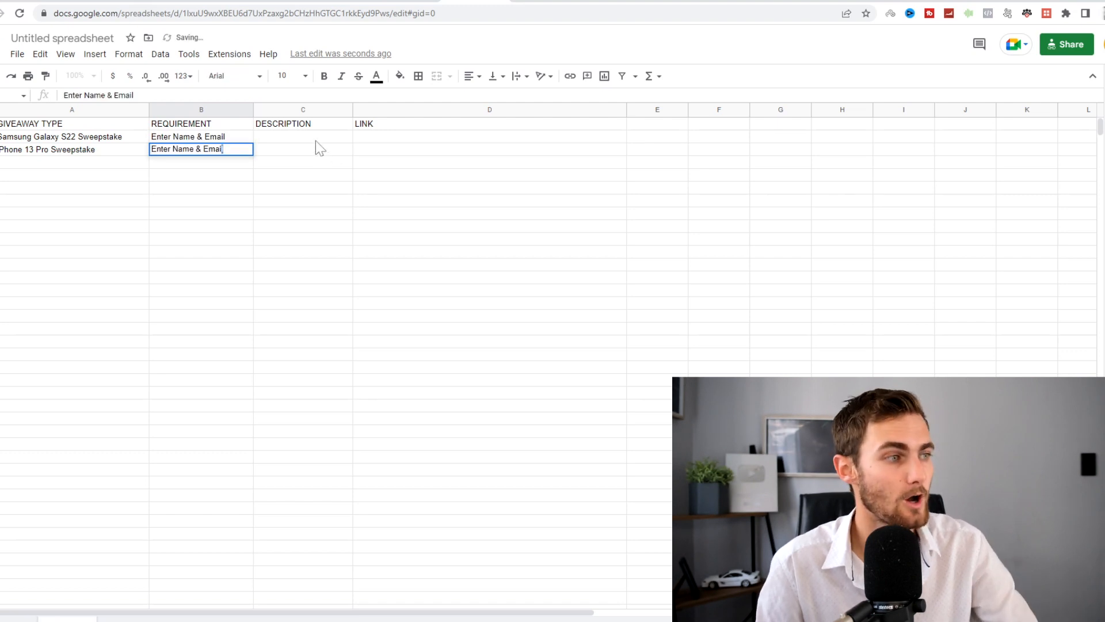
left_click(303, 137)
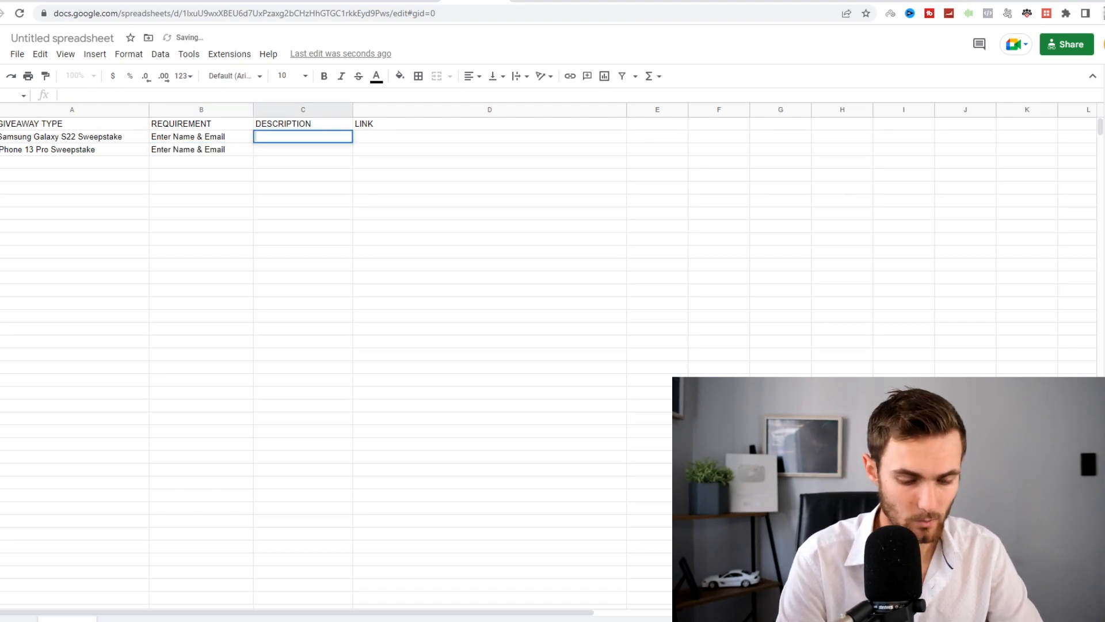
Step: Describe both giveaways as won by lucky draw and paste the CPAGrip iPhone offer URL into D2
type("Winner will win via method of")
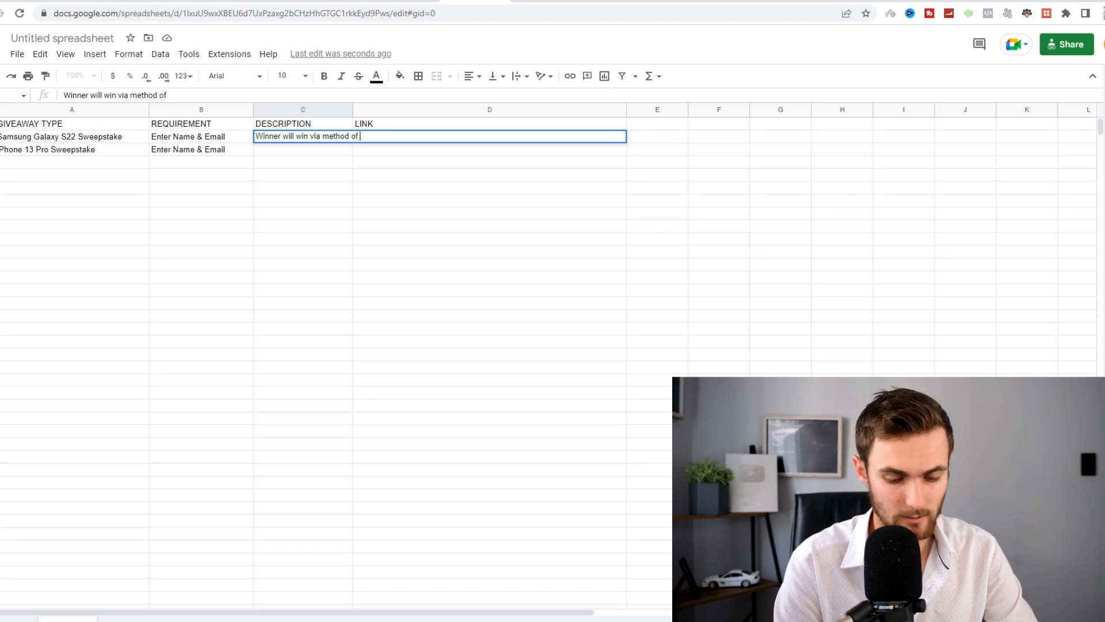
type("lucky draw")
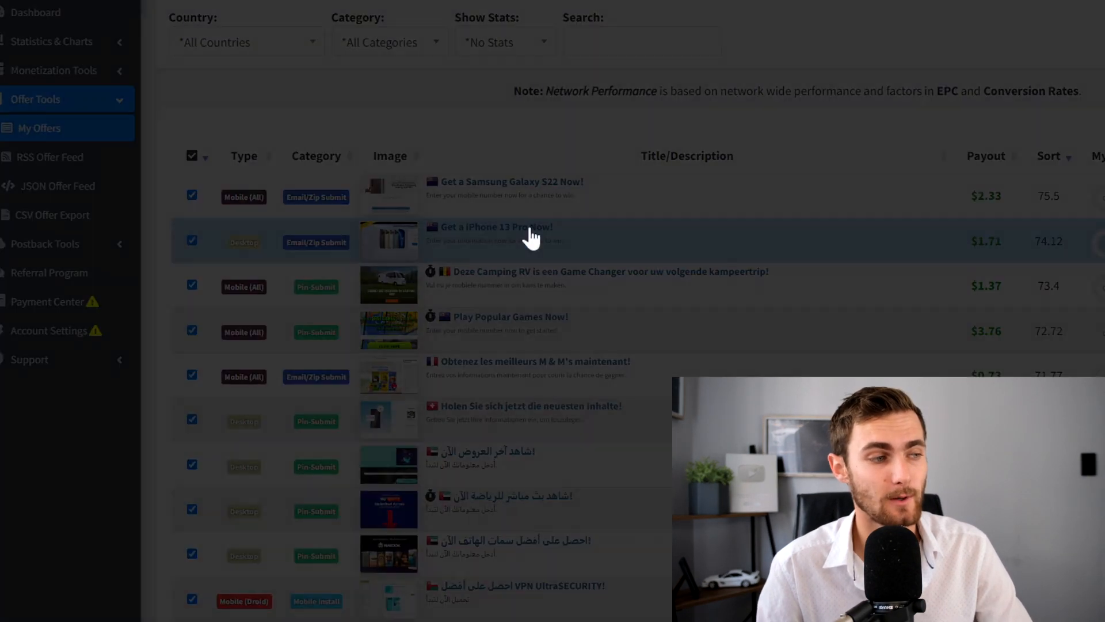
type("iphone 13 Pro Sweepstake")
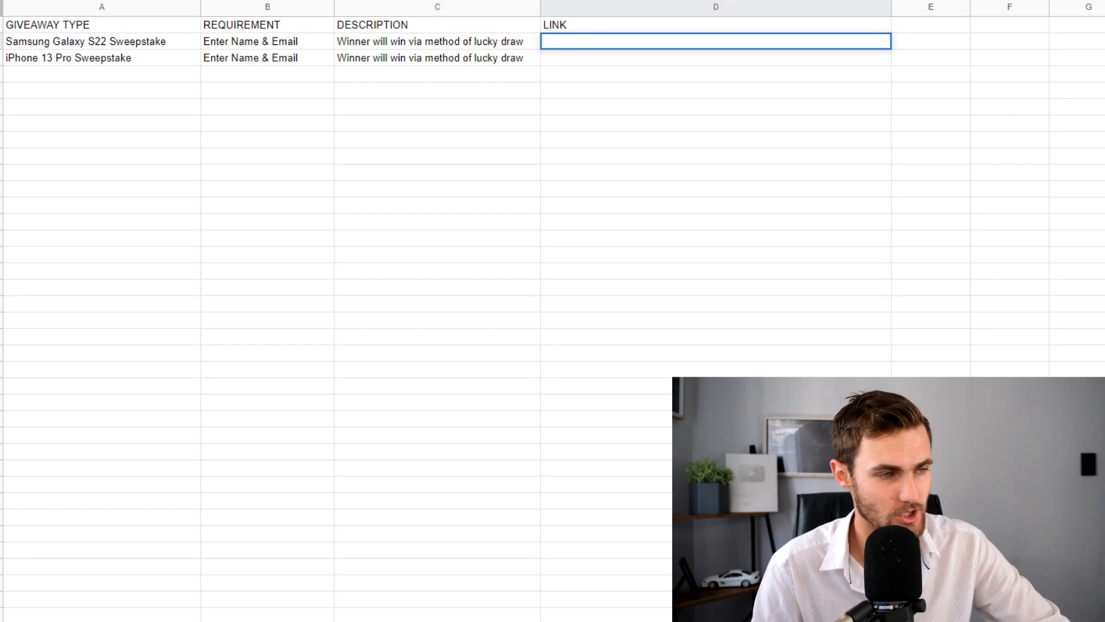
type("https://www.cpagrip.com/admin/dash_offer_view.php#000_all_all_none_1_iphone")
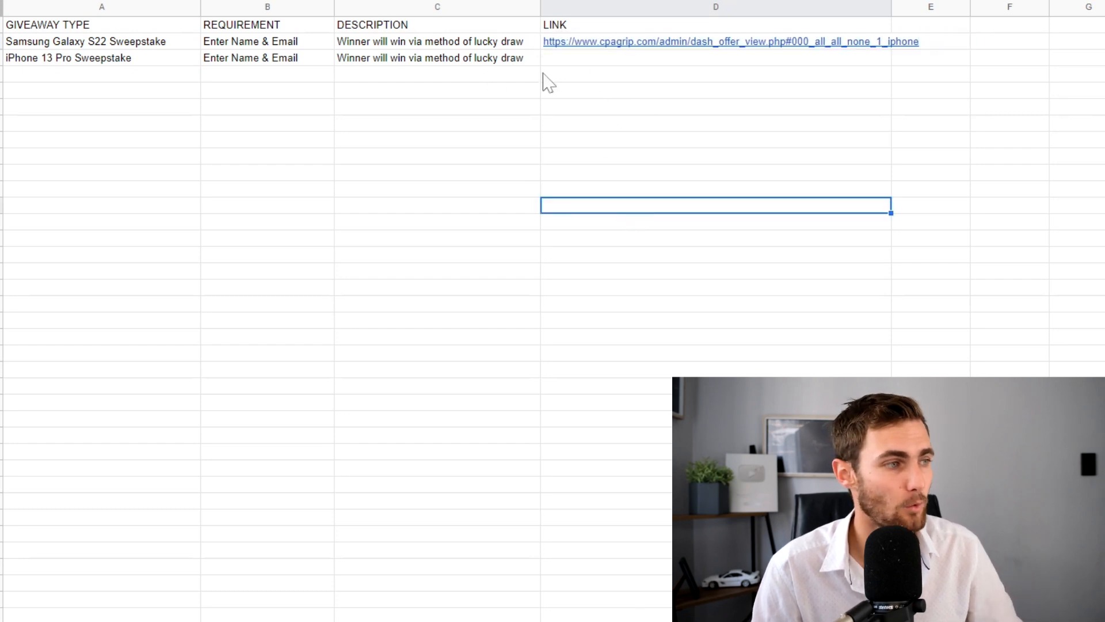